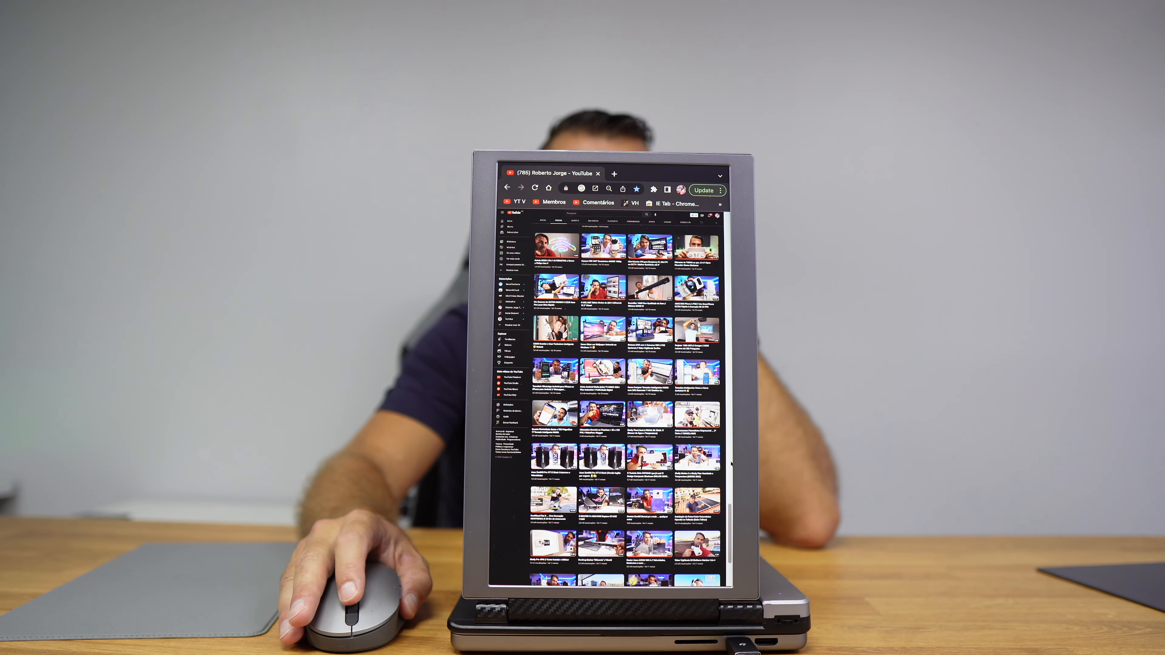
{"action": "scroll", "scroll_direction": "down", "scroll_amount": 3}
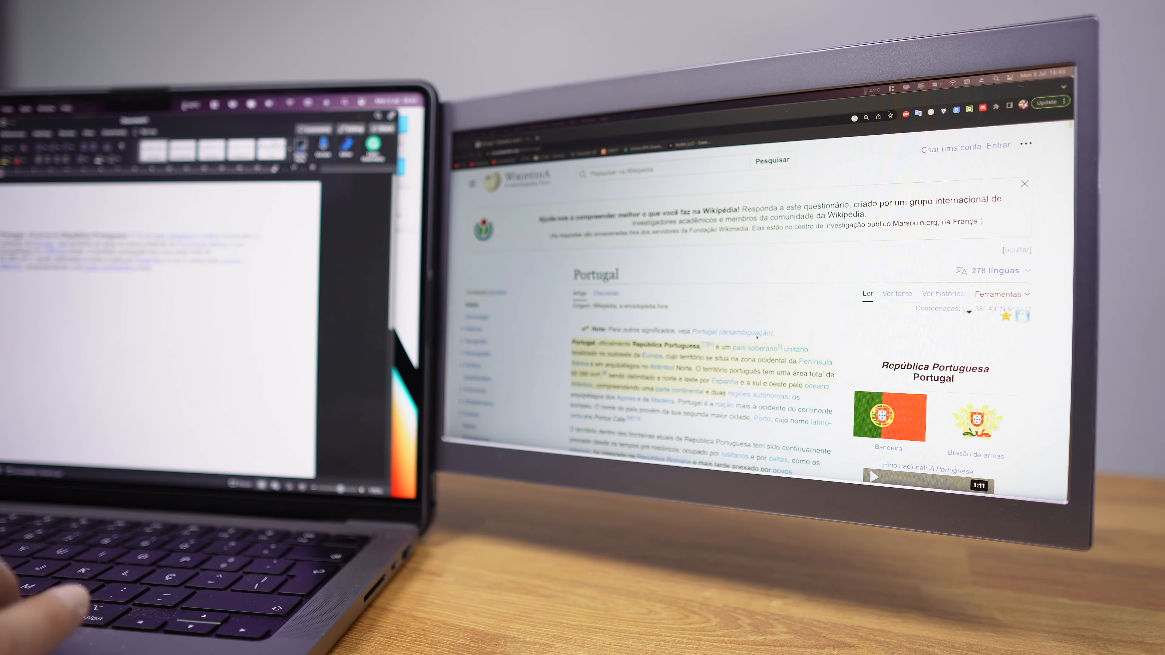
{"action": "scroll", "scroll_direction": "down", "scroll_amount": 3}
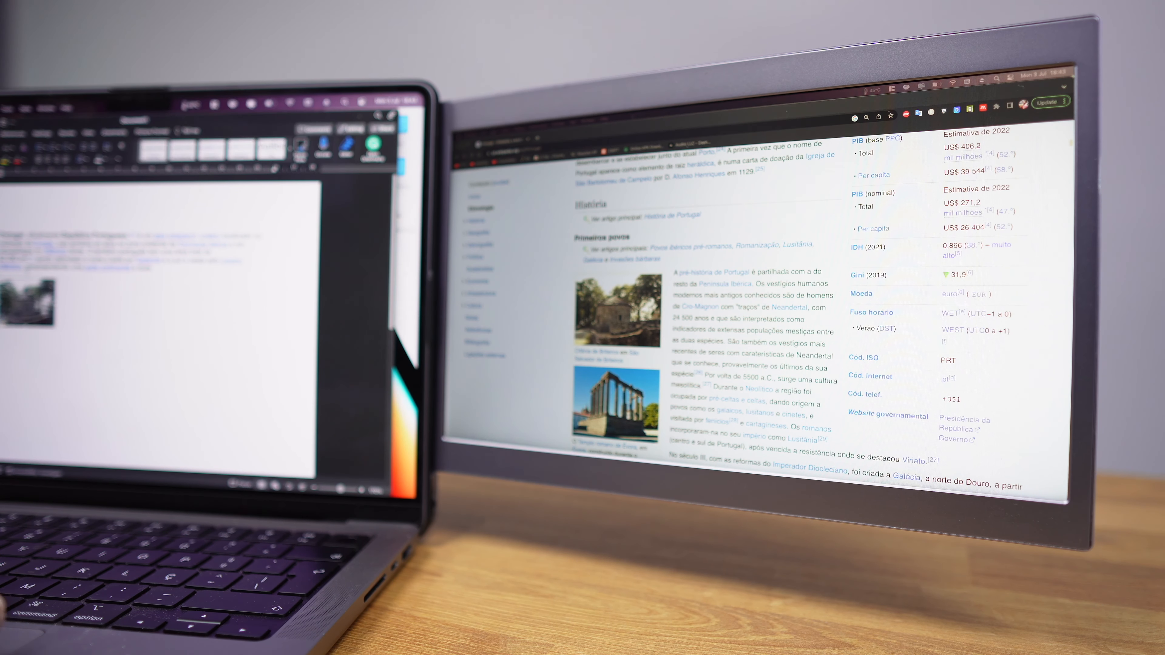